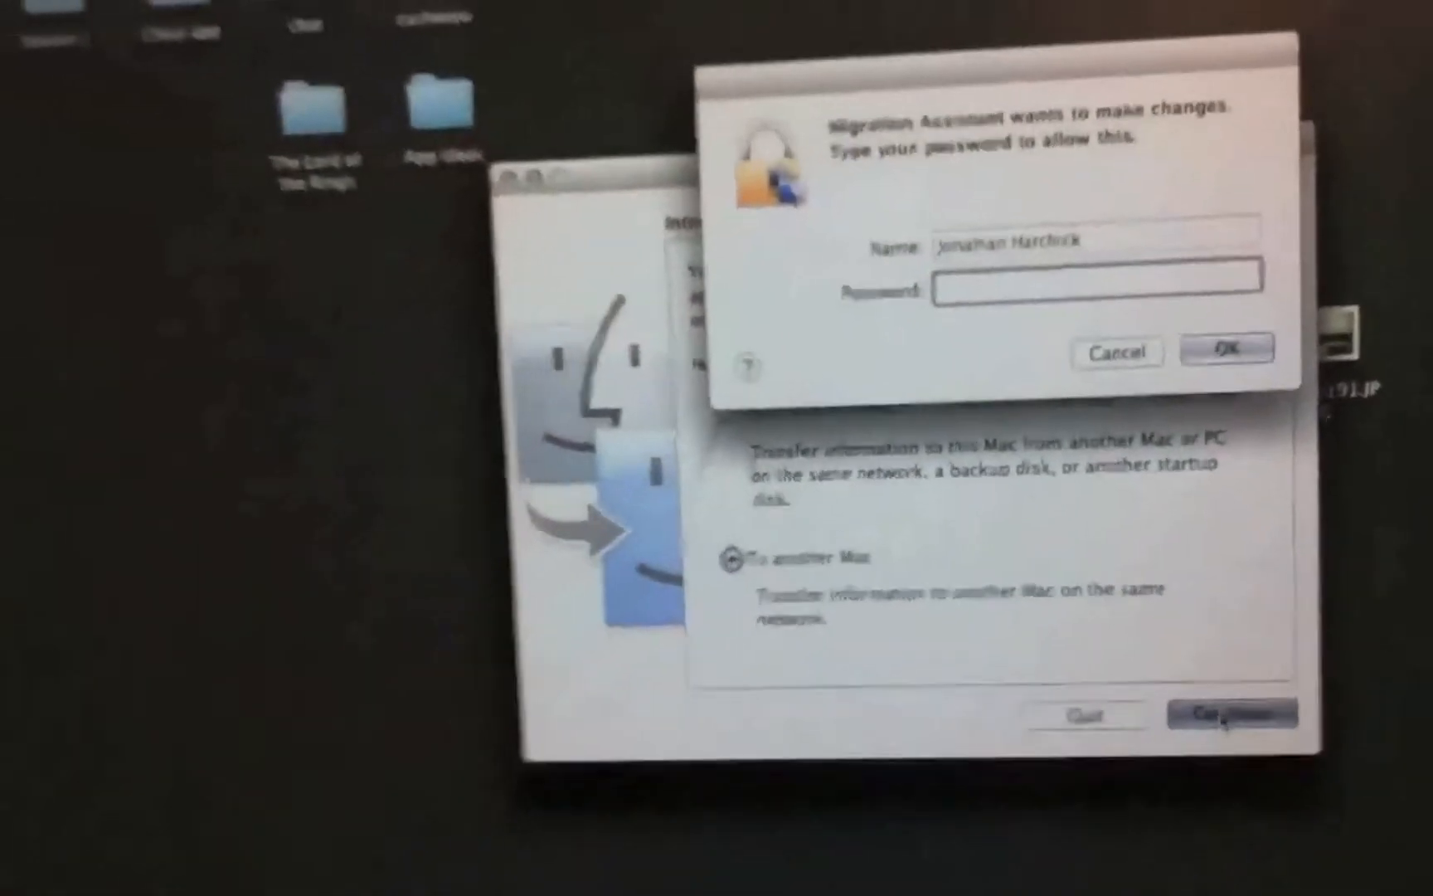
- Authorize Migration Assistant with the administrator password so it can transfer information
{"action": "left_click", "coordinate": [1227, 350]}
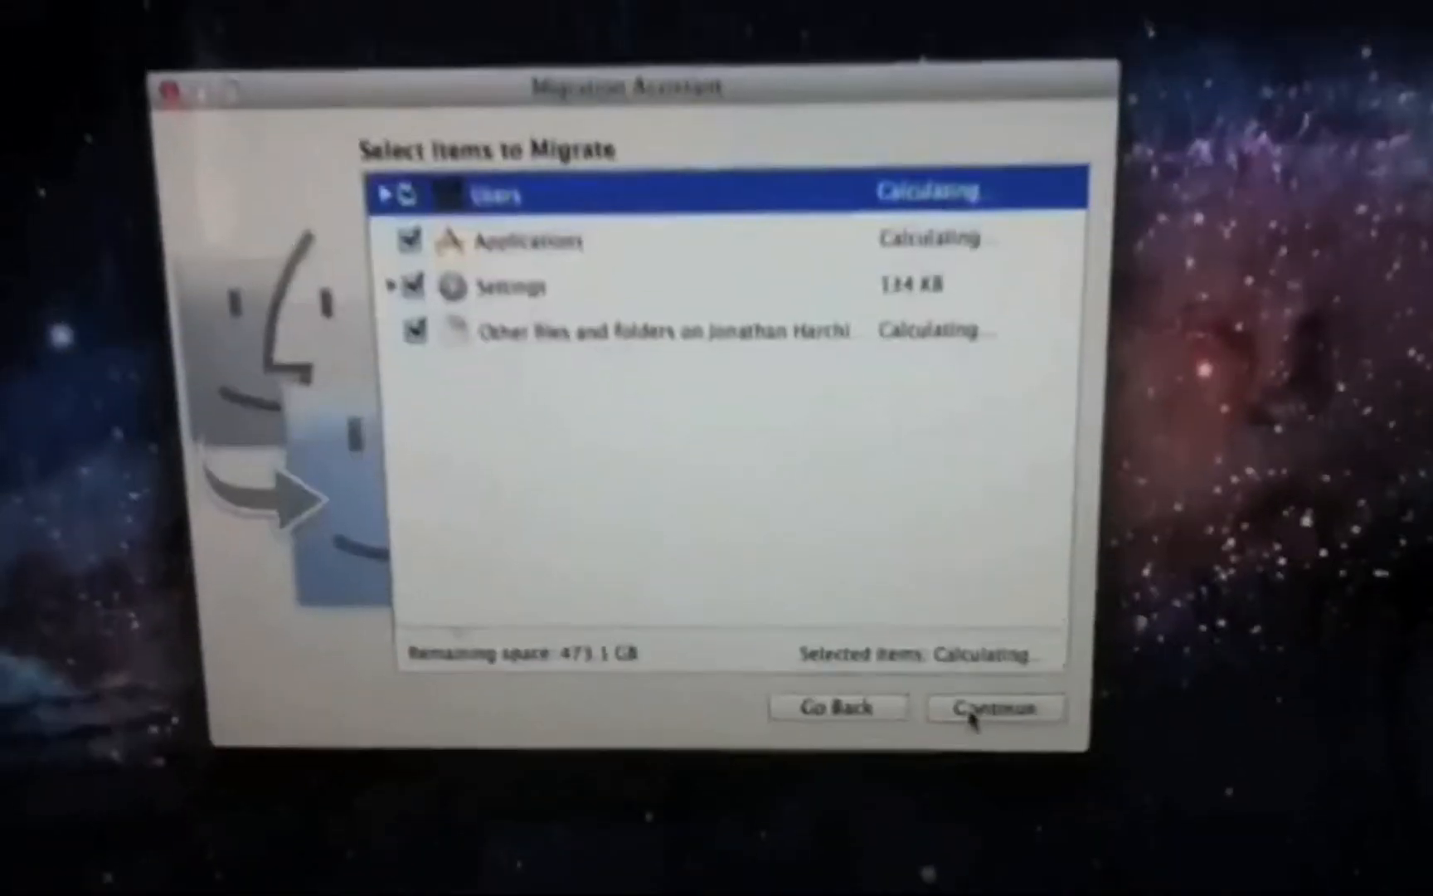
- Migrate the checked Users, Applications, Settings and Other files from the old Mac
{"action": "left_click", "coordinate": [994, 707]}
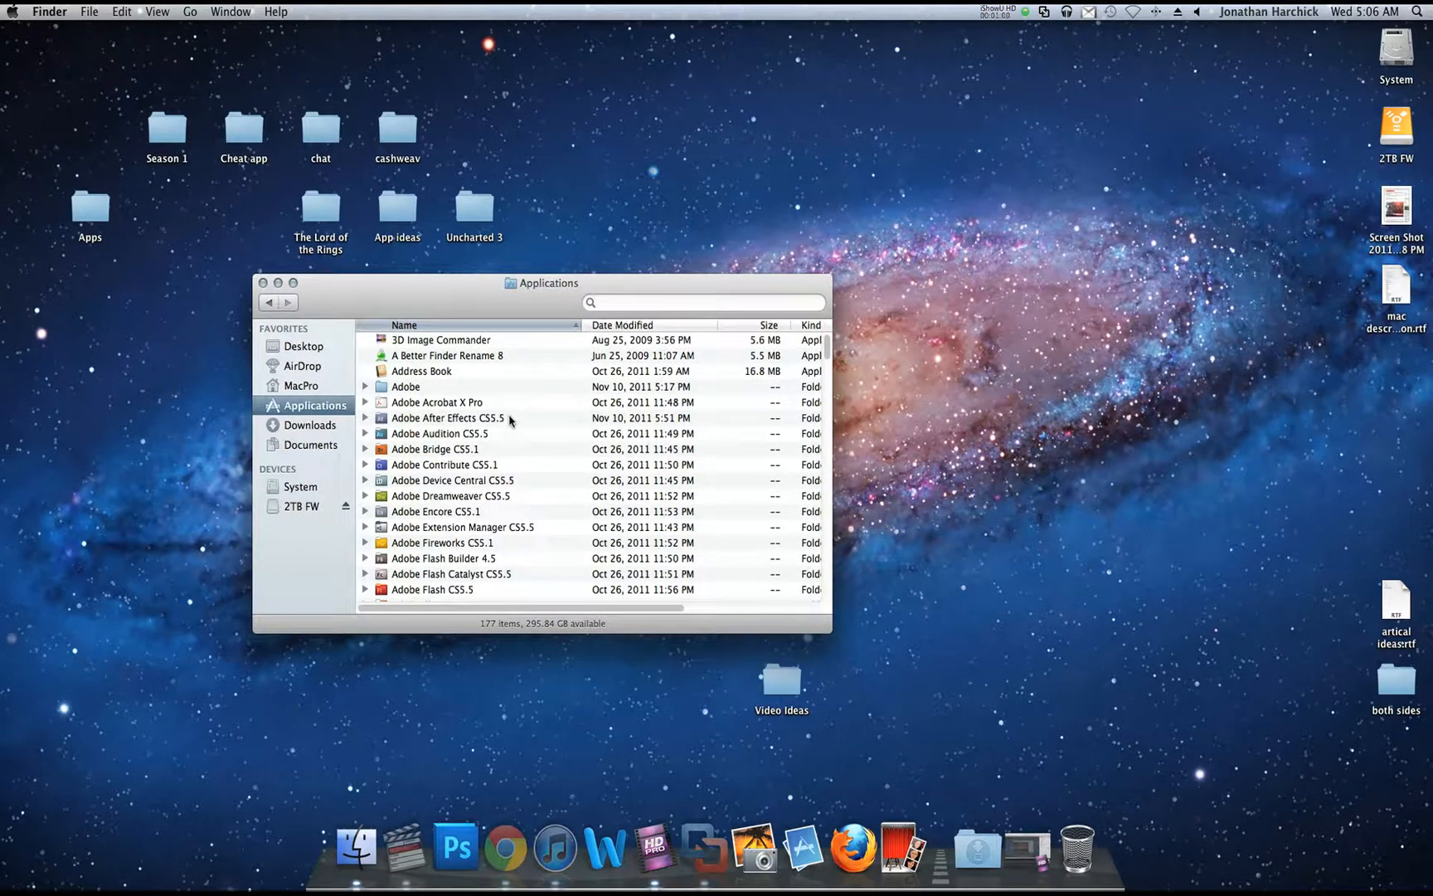
- Select the Adobe After Effects CS5.5 folder, then close the Applications window
{"action": "left_click", "coordinate": [447, 418]}
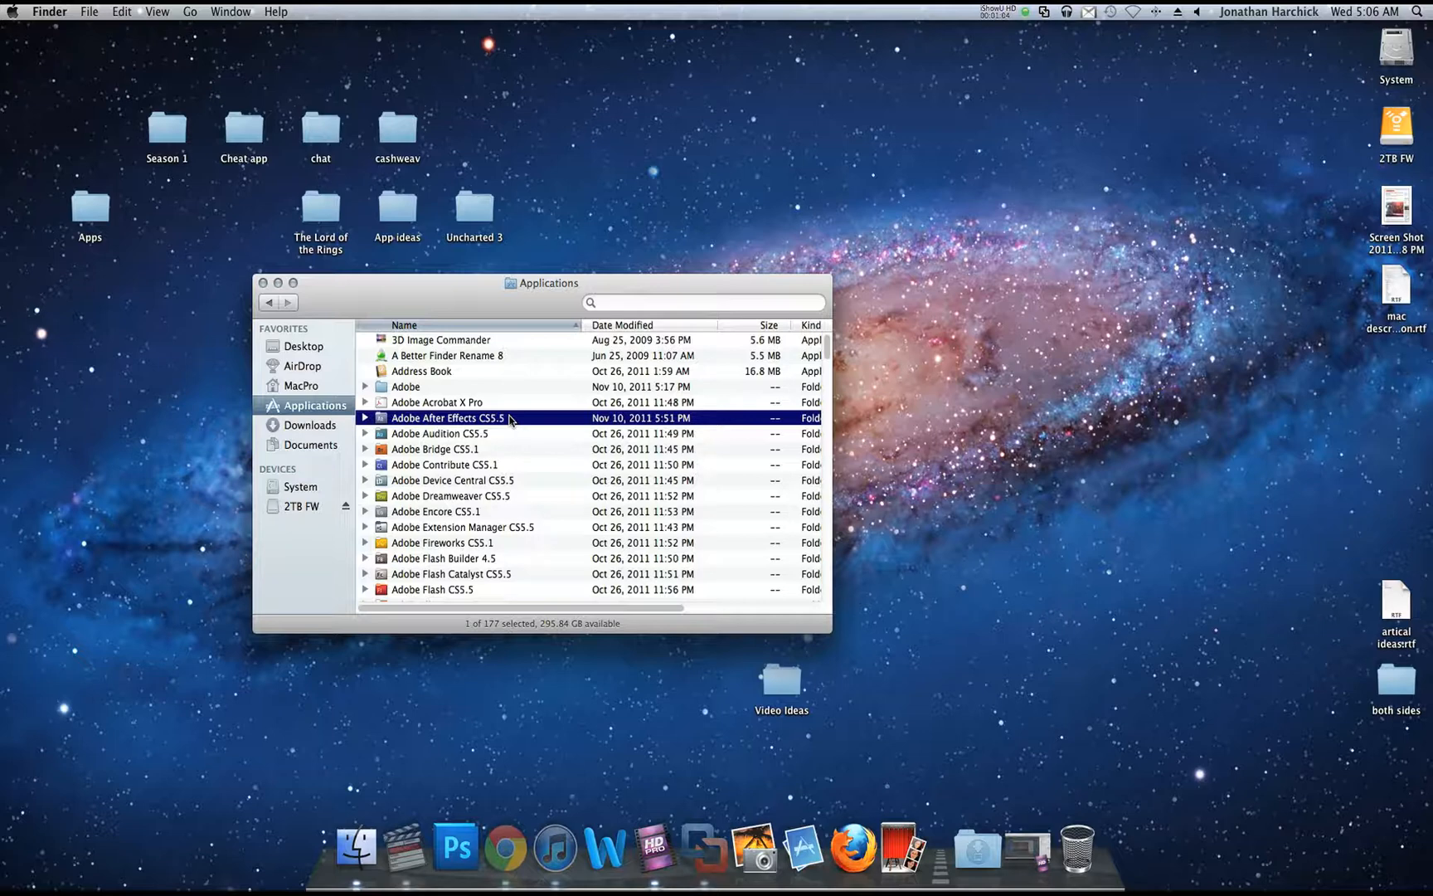
{"action": "mouse_move", "coordinate": [475, 352]}
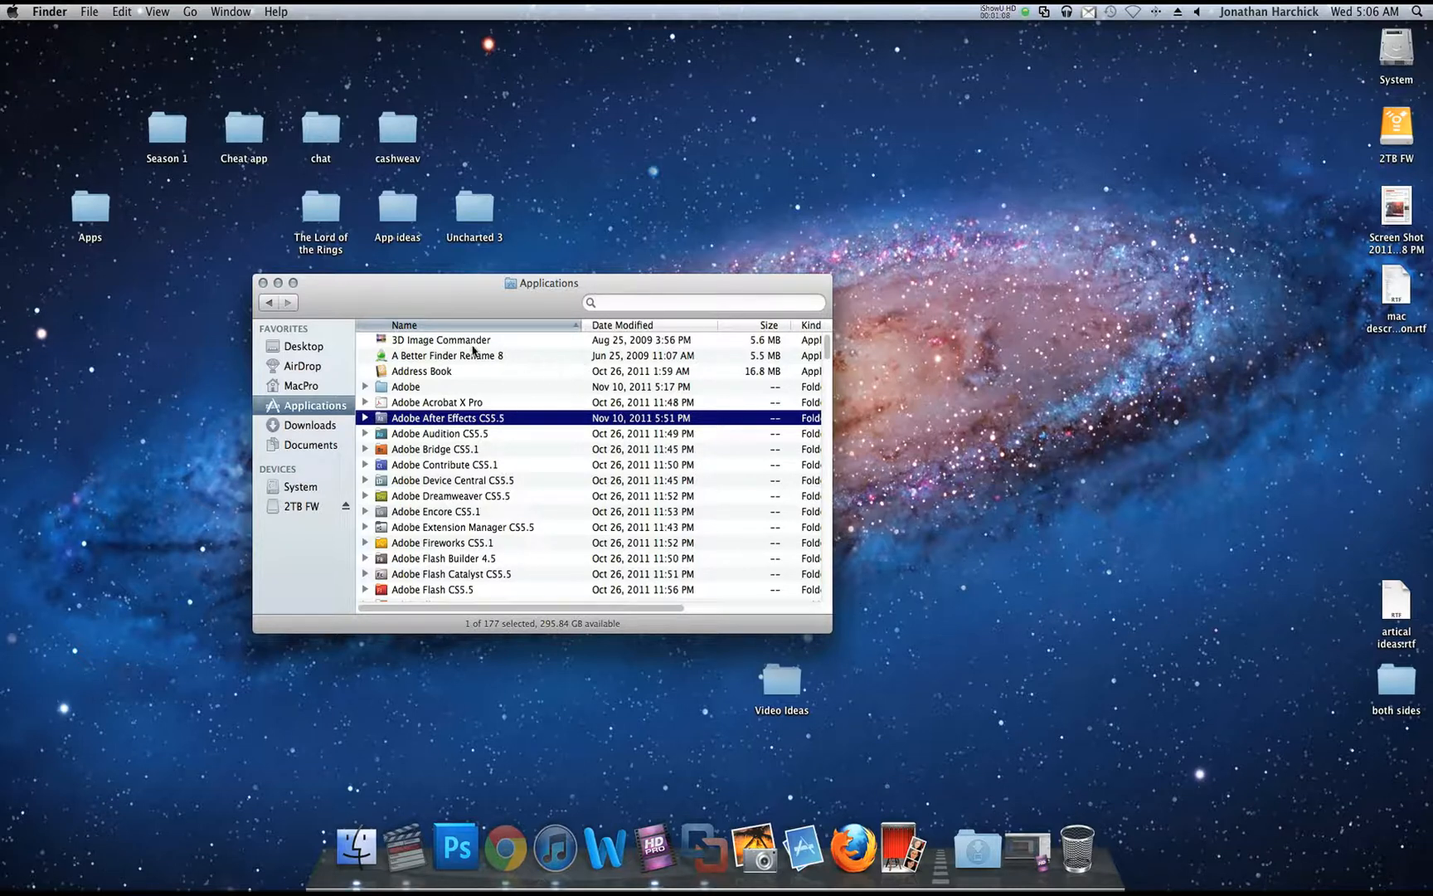
{"action": "mouse_move", "coordinate": [267, 283]}
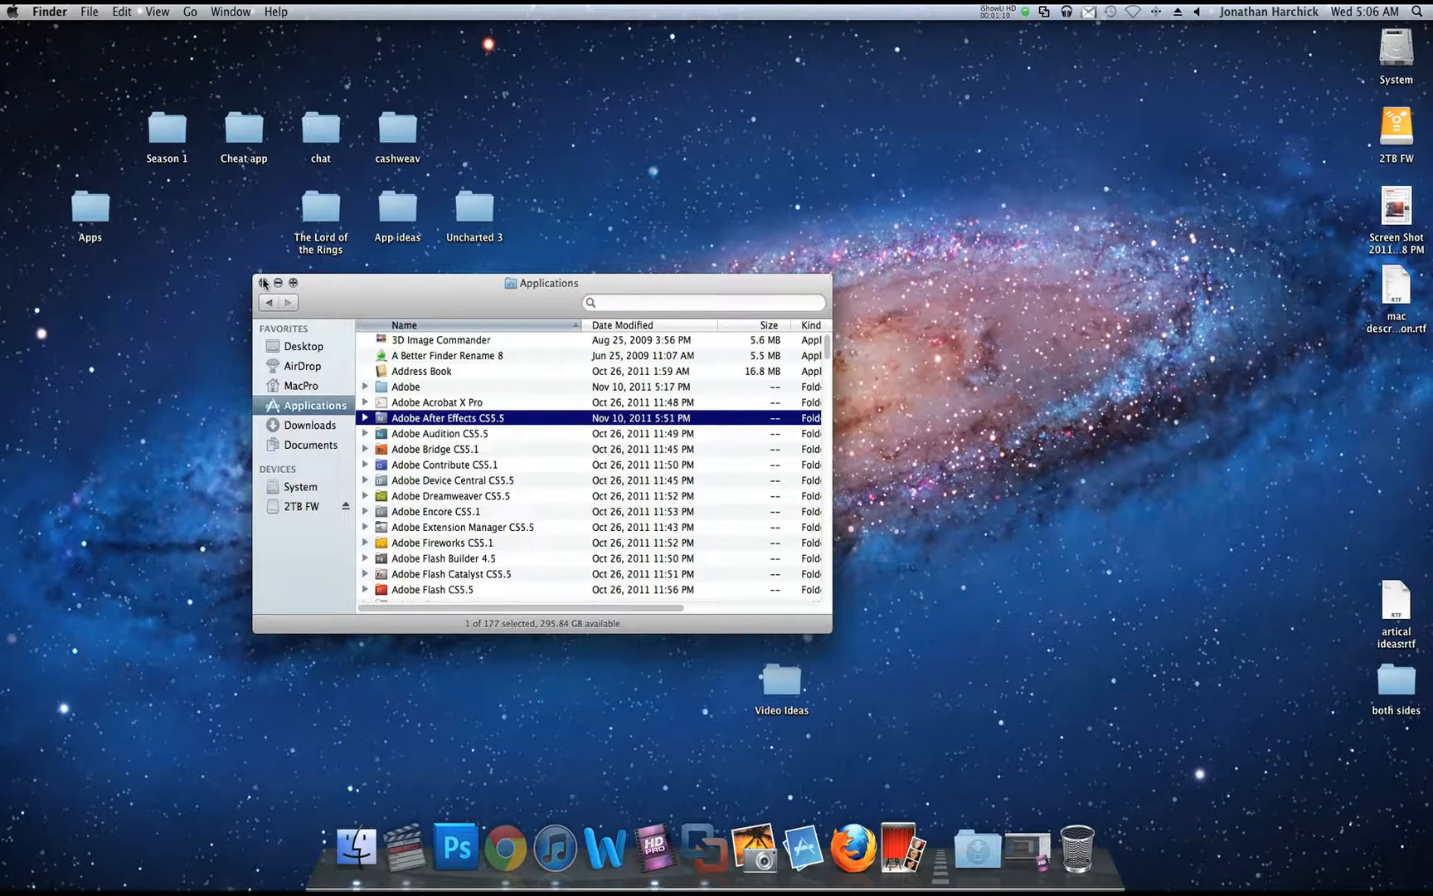
{"action": "left_click", "coordinate": [266, 283]}
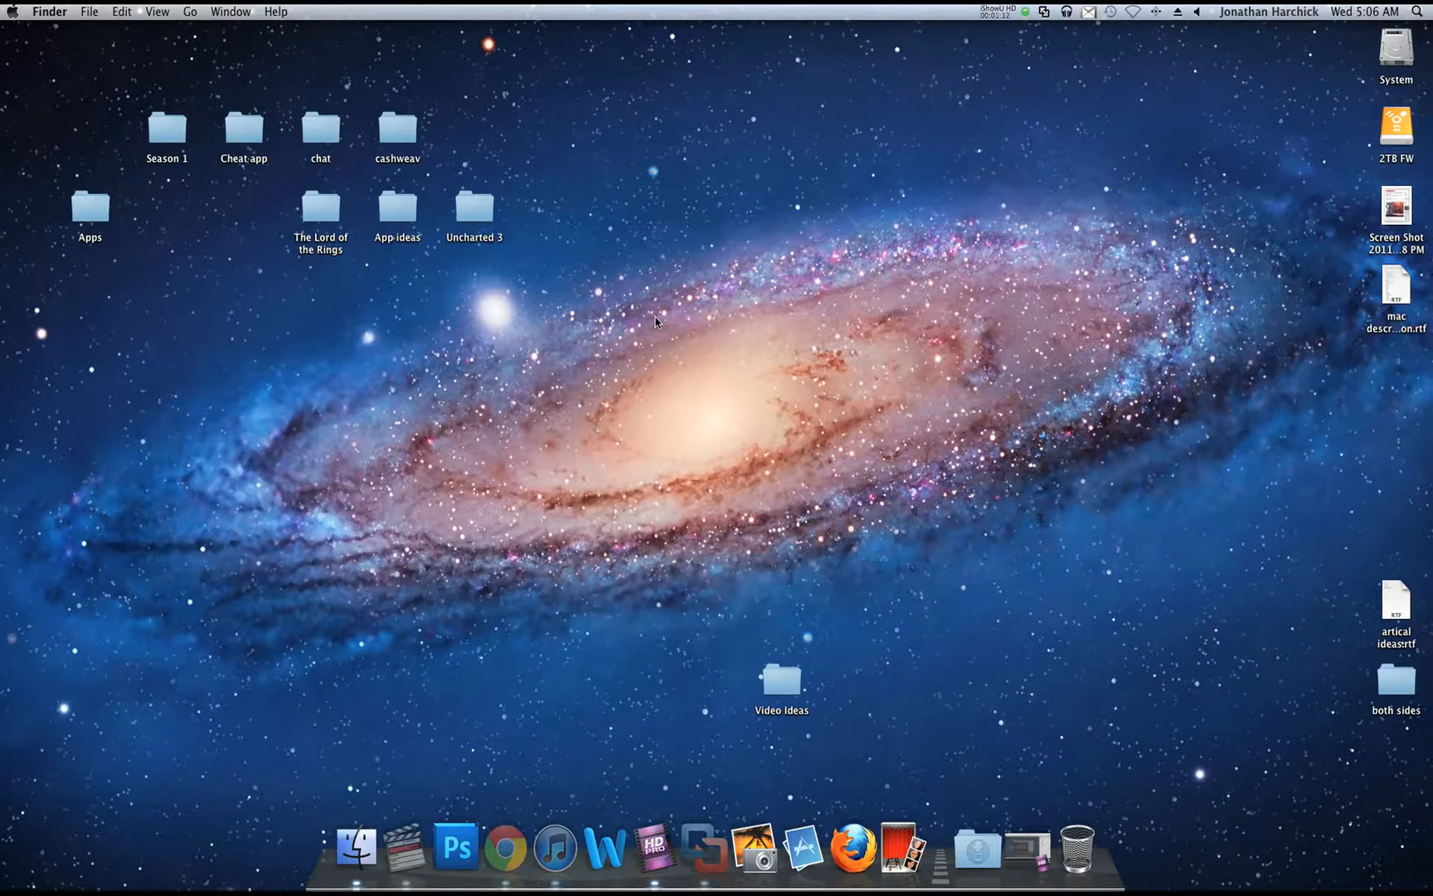